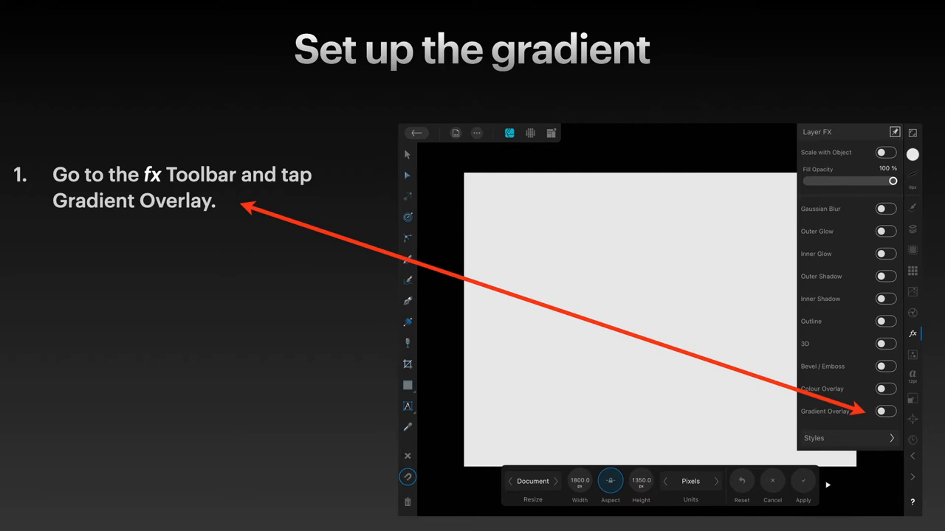
Show the Layer FX list to reach the rectangle's Gradient Overlay toggle
{"action": "left_click", "coordinate": [885, 411]}
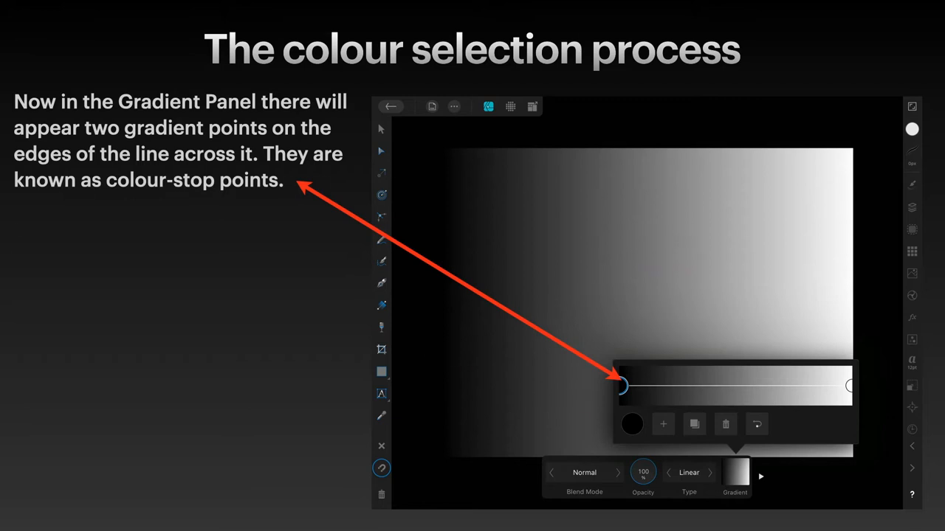
Turn on a linear Gradient Overlay with black and white colour stops
{"action": "left_click", "coordinate": [632, 424]}
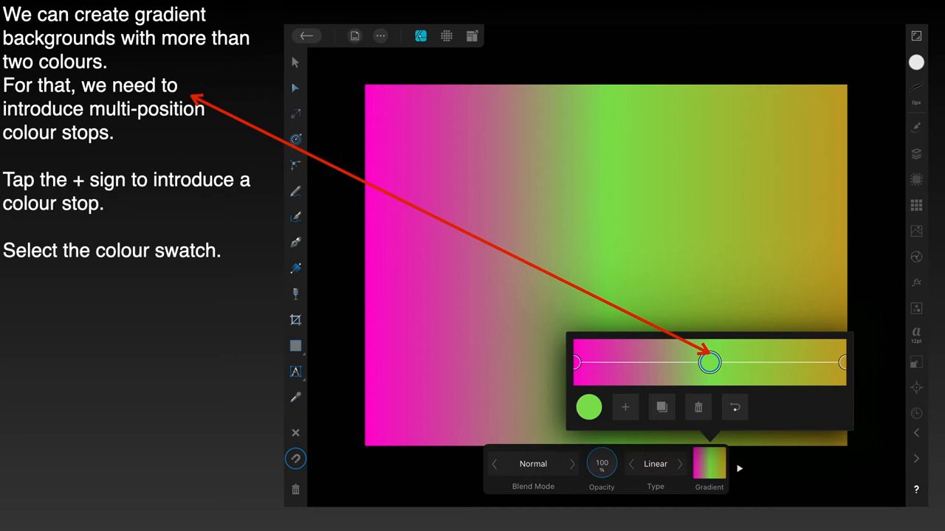
Insert a green colour stop between magenta and gold
{"action": "left_click", "coordinate": [588, 407]}
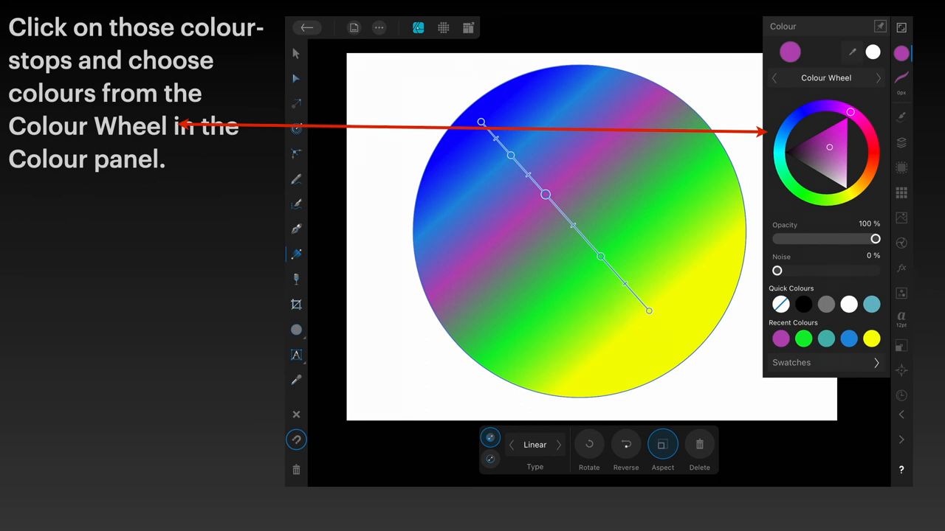
Switch the circle's gradient type from Linear to Conical
{"action": "left_click", "coordinate": [559, 444]}
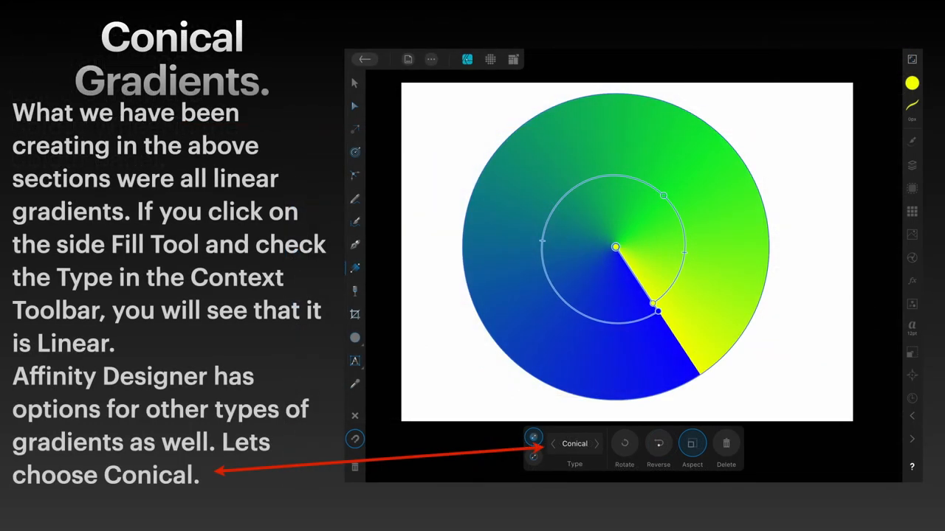